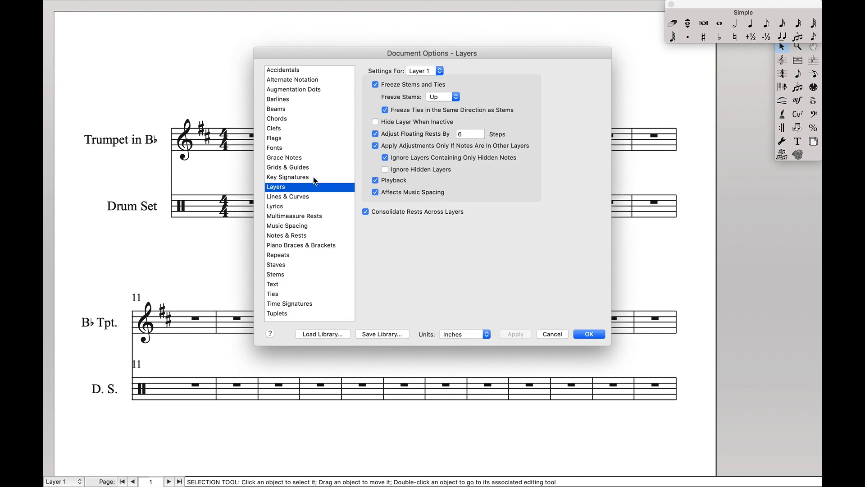
Set Layer 4 to freeze stems and ties up and adjust floating rests by 6
{"action": "left_click", "coordinate": [422, 71]}
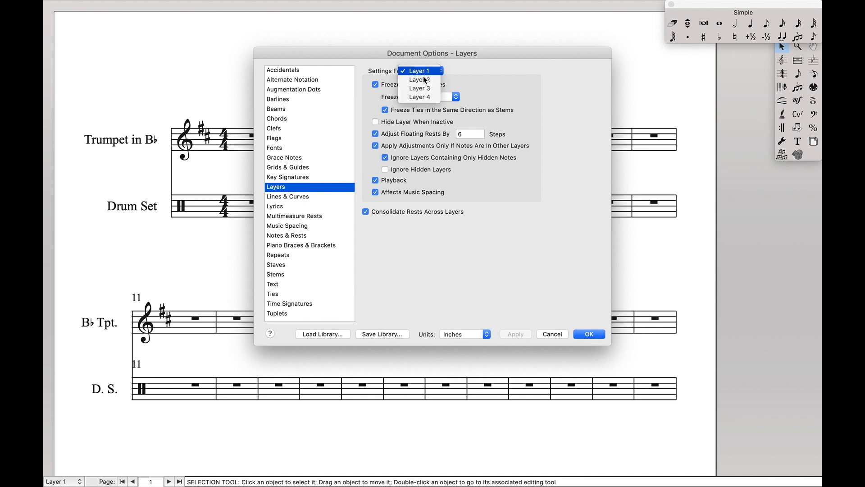
{"action": "left_click", "coordinate": [420, 96]}
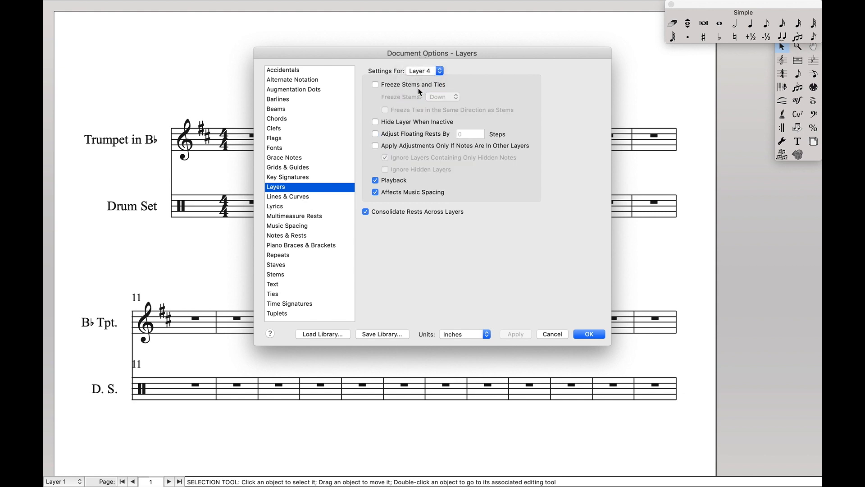
{"action": "left_click", "coordinate": [375, 85]}
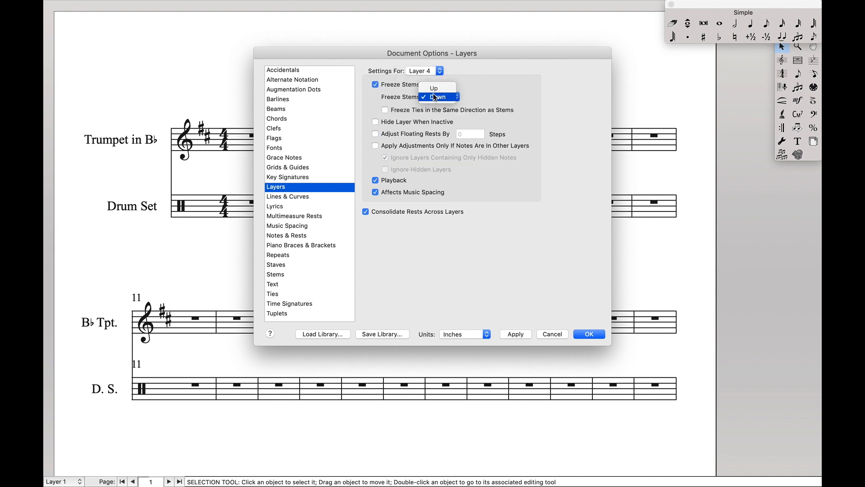
{"action": "left_click", "coordinate": [433, 87]}
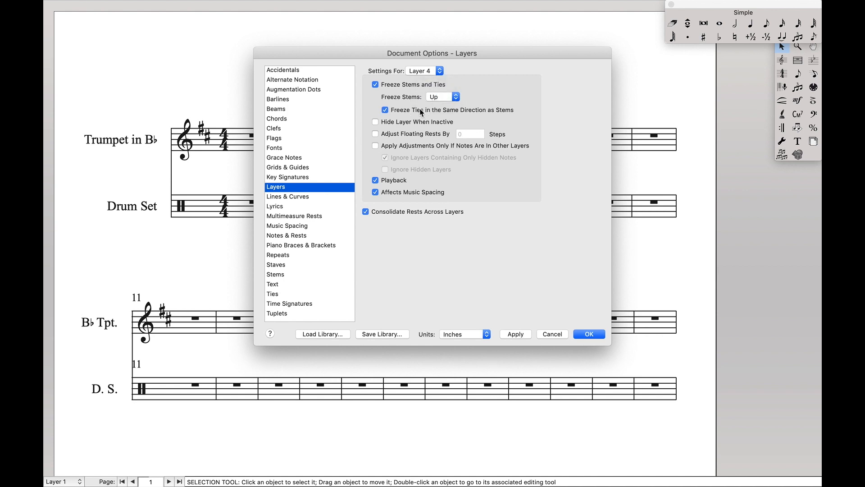
{"action": "left_click", "coordinate": [376, 134]}
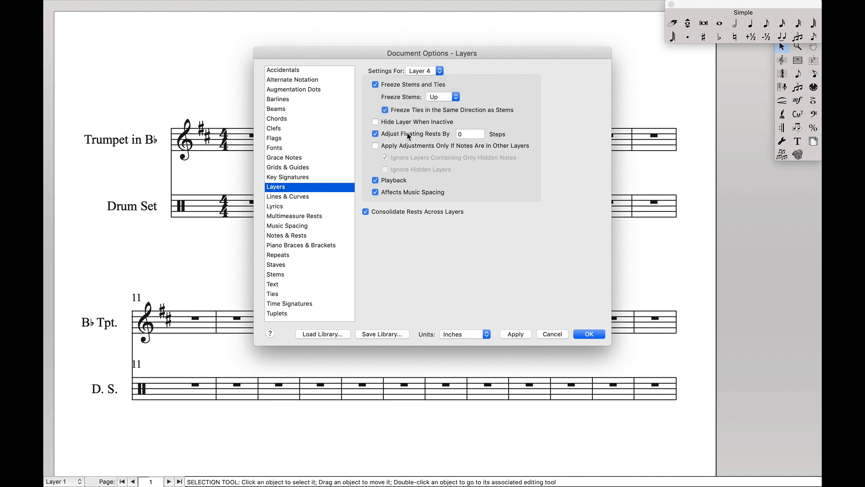
{"action": "type", "text": "6"}
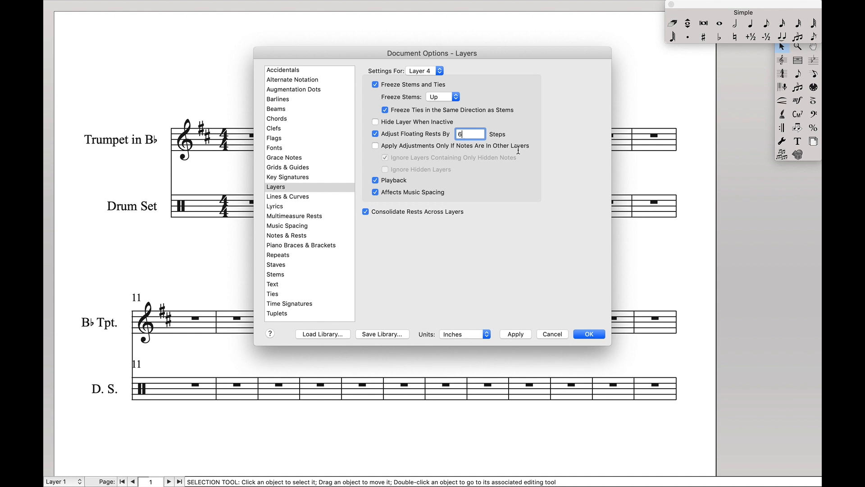
{"action": "left_click", "coordinate": [589, 333]}
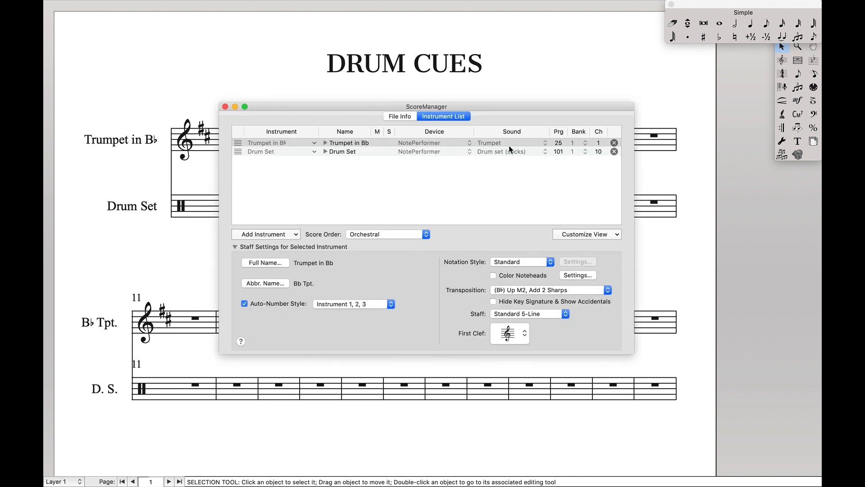
{"action": "left_click", "coordinate": [325, 151]}
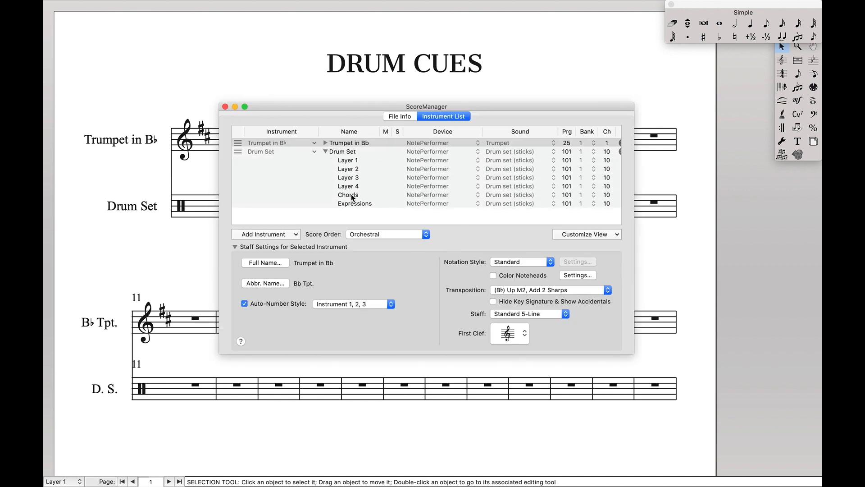
{"action": "left_click", "coordinate": [347, 185]}
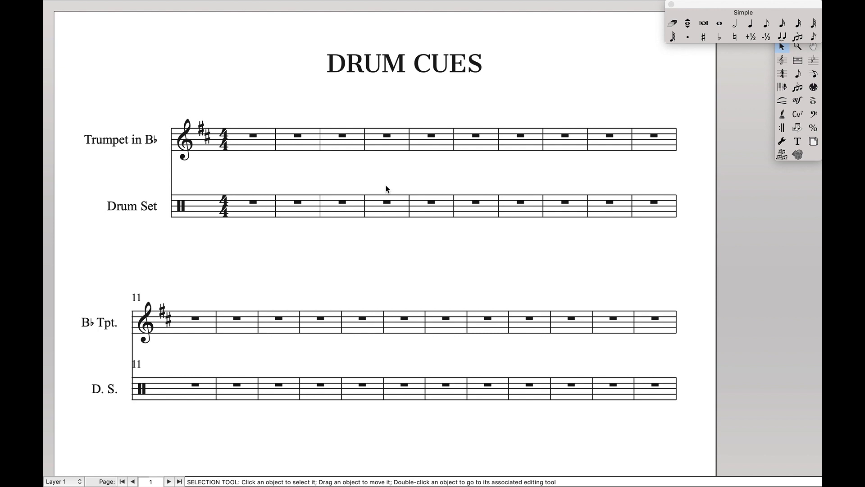
Choose the One-Bar Repeat style in Define Staff Styles with the Staff tool
{"action": "left_click", "coordinate": [782, 47]}
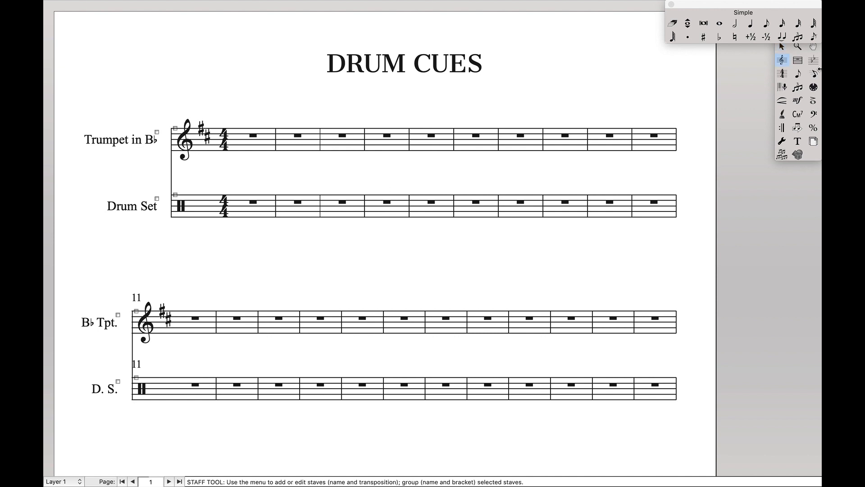
{"action": "left_click", "coordinate": [384, 6]}
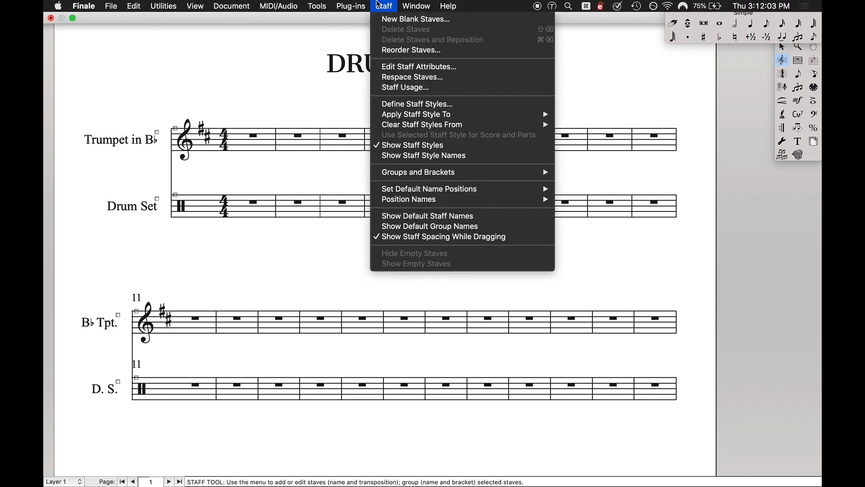
{"action": "left_click", "coordinate": [404, 105]}
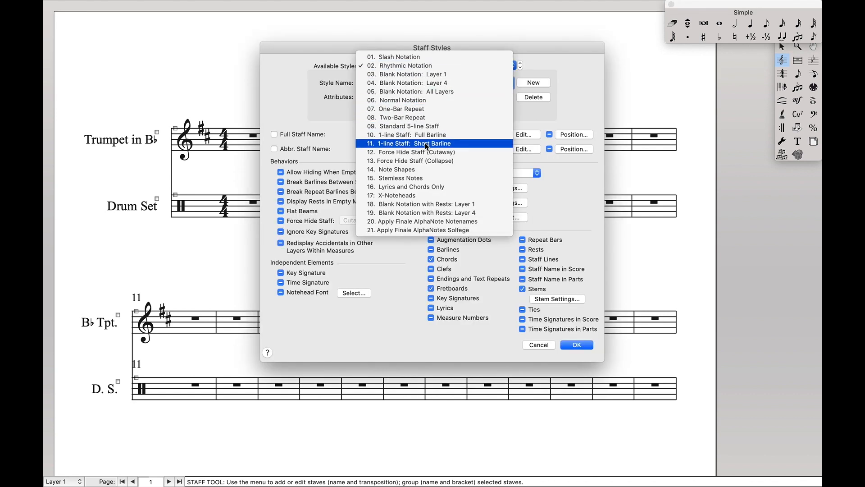
{"action": "left_click", "coordinate": [401, 109]}
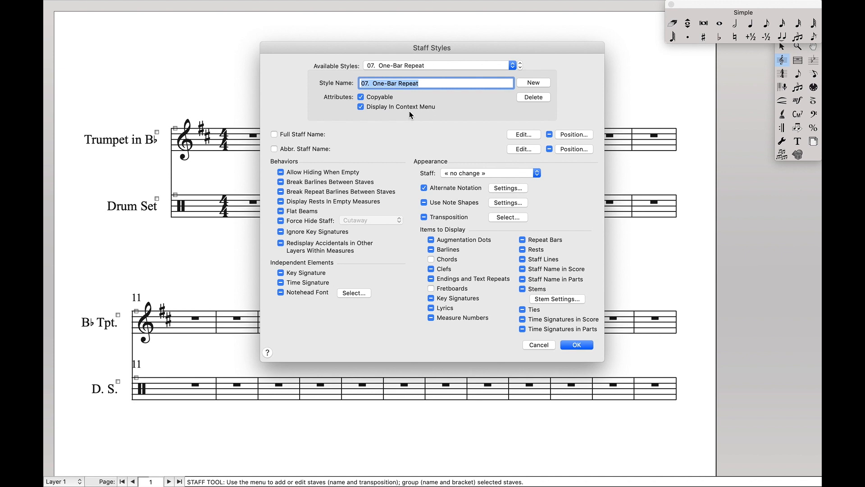
{"action": "mouse_move", "coordinate": [527, 108]}
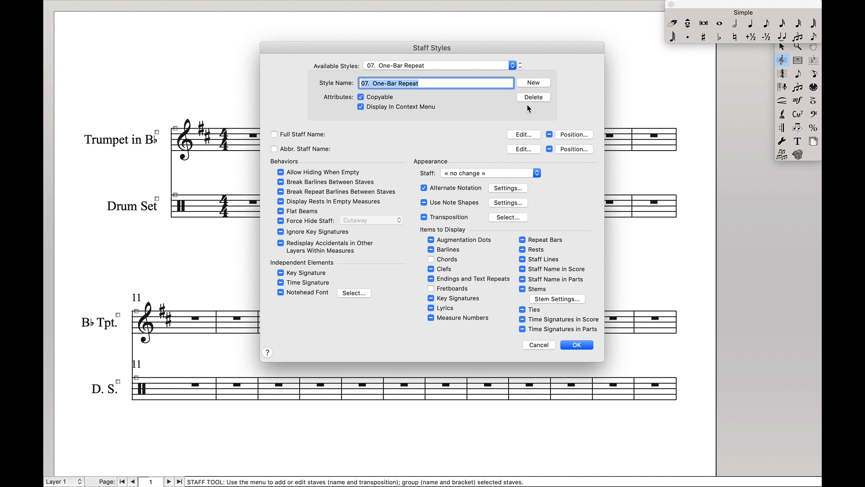
Enable Other Layers Notes and Smart Shapes in its Alternate Notation Settings
{"action": "left_click", "coordinate": [507, 188]}
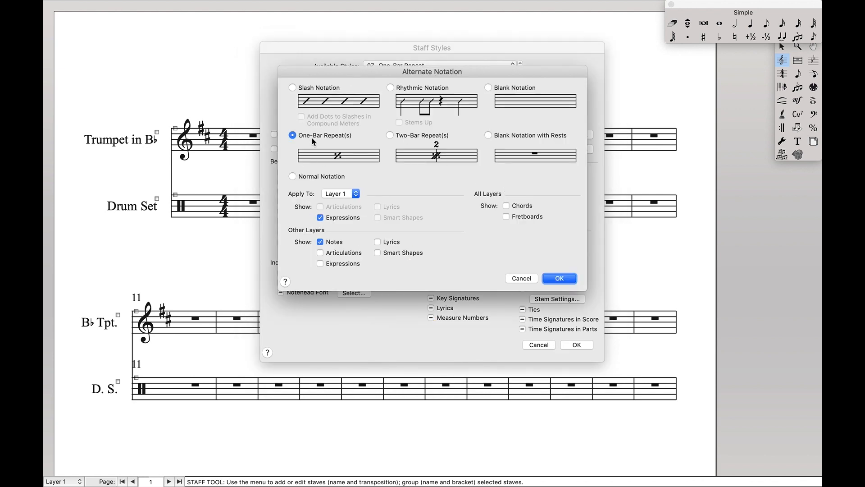
{"action": "left_click", "coordinate": [320, 241]}
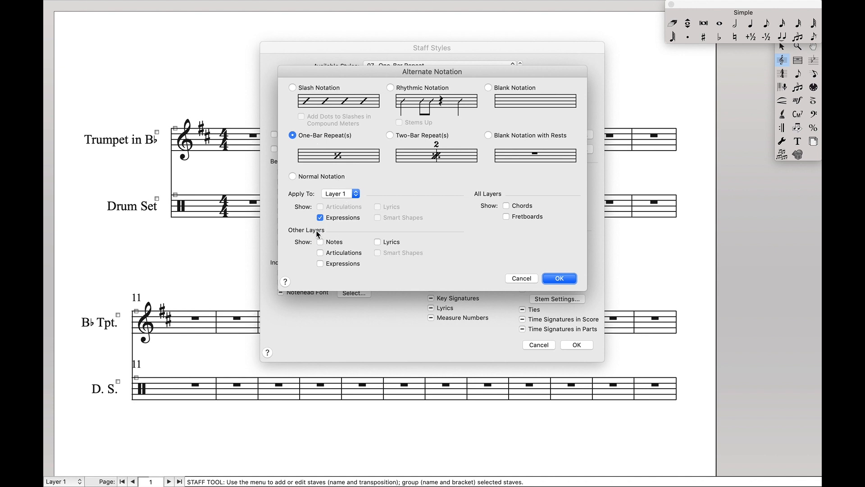
{"action": "left_click", "coordinate": [319, 241]}
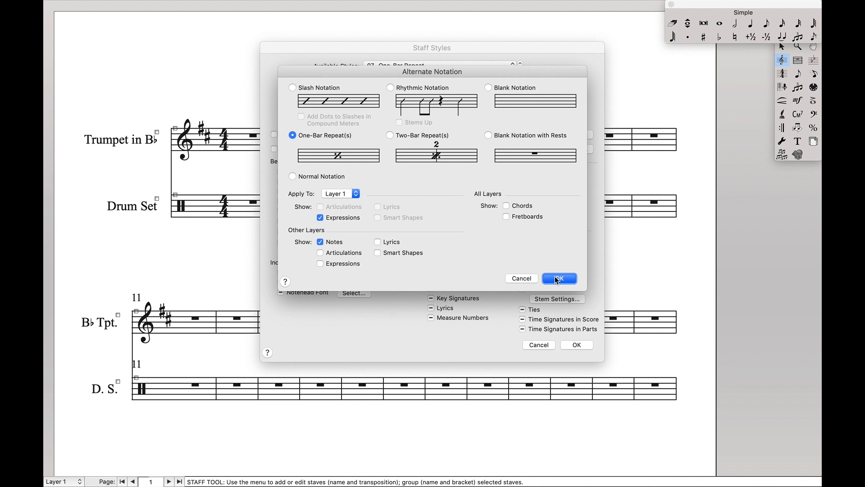
{"action": "left_click", "coordinate": [559, 278]}
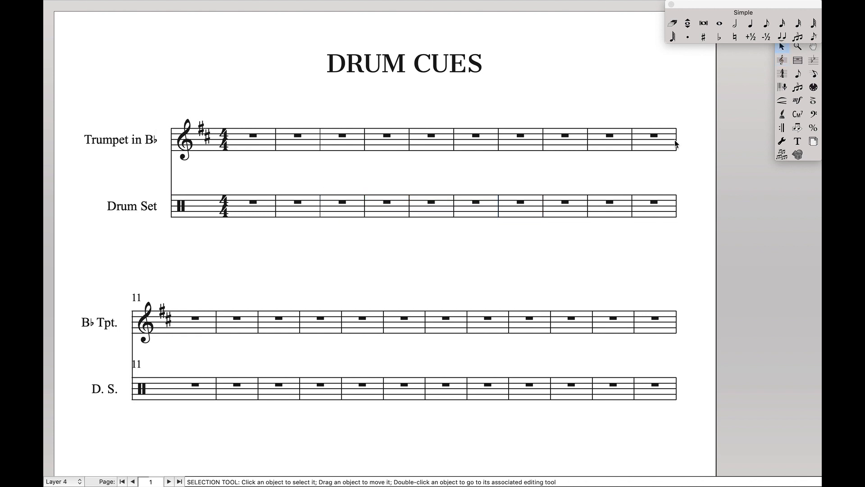
Enter a trumpet melody of half, quarter and eighth notes in measures 4–5
{"action": "left_click", "coordinate": [735, 23]}
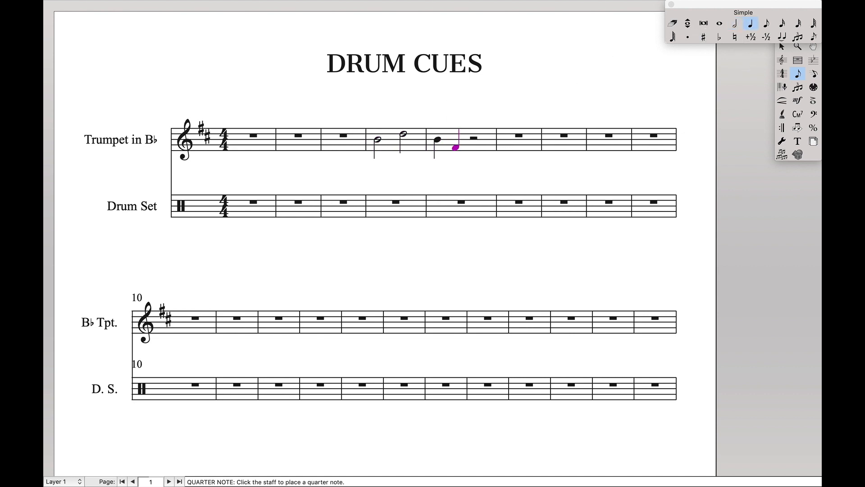
{"action": "left_click", "coordinate": [766, 23]}
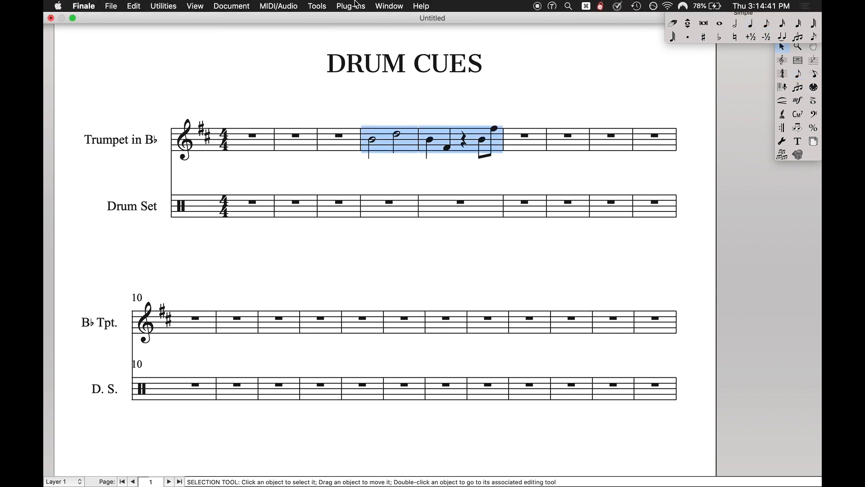
Add Cue Notes on Layer 4 to the Drum Set staff without extra elements, then select those measures
{"action": "left_click", "coordinate": [351, 6]}
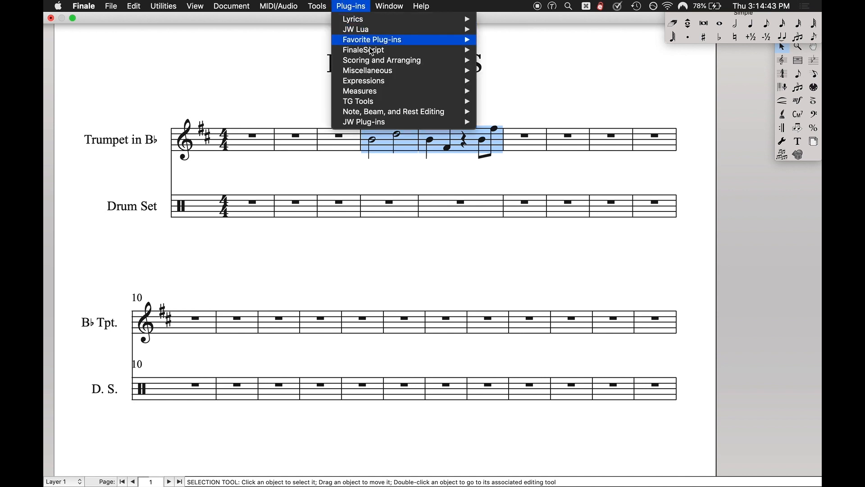
{"action": "mouse_move", "coordinate": [382, 59]}
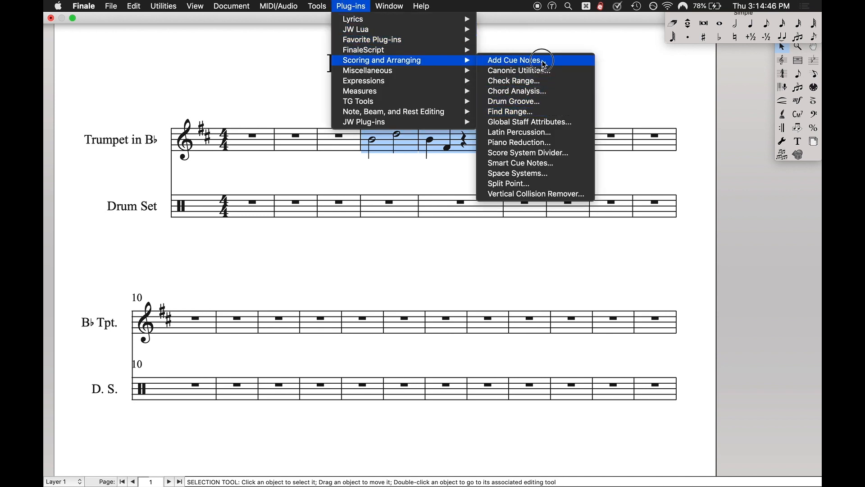
{"action": "left_click", "coordinate": [513, 60]}
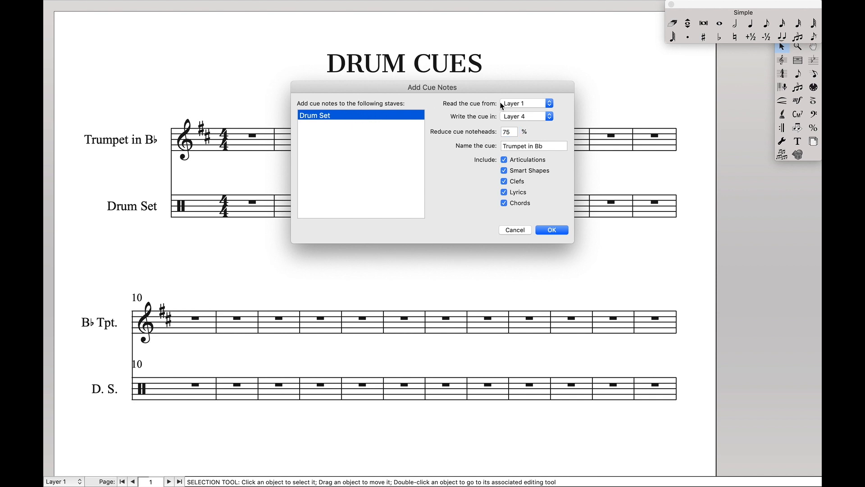
{"action": "left_click", "coordinate": [533, 146]}
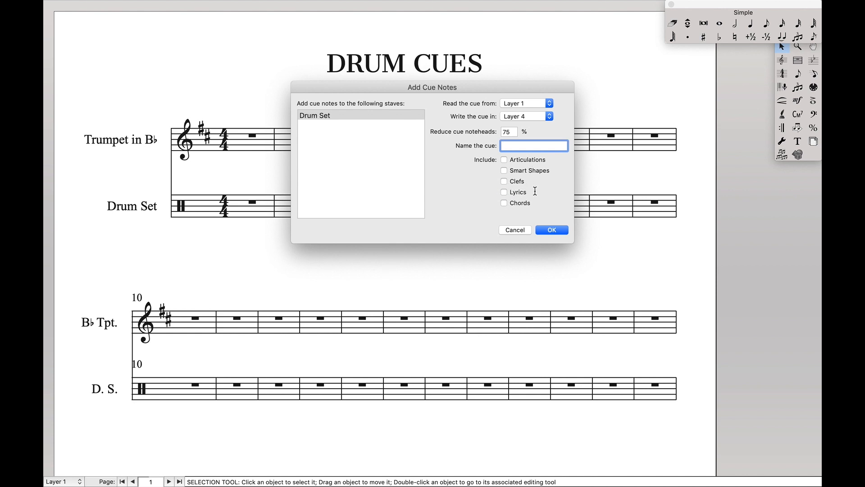
{"action": "left_click", "coordinate": [552, 230]}
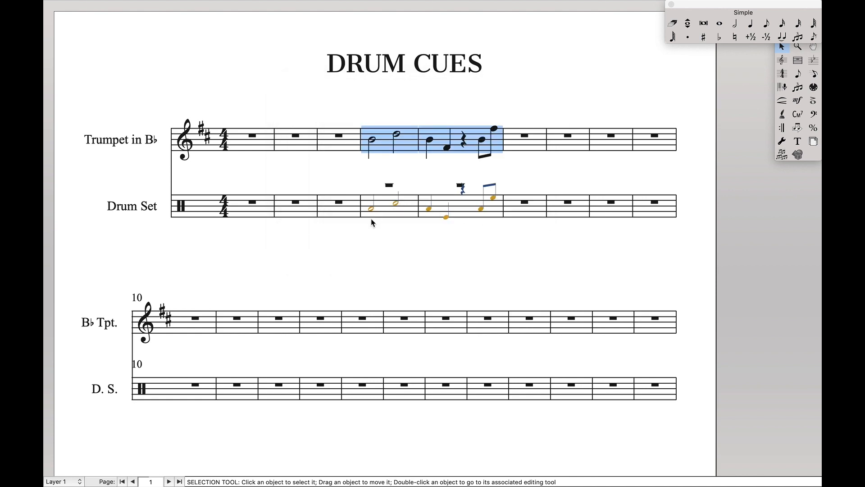
{"action": "mouse_move", "coordinate": [457, 182]}
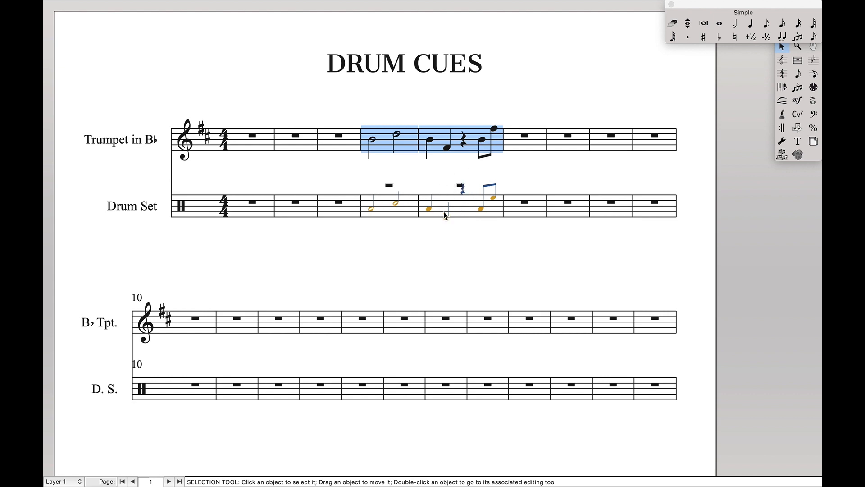
{"action": "left_click", "coordinate": [380, 208]}
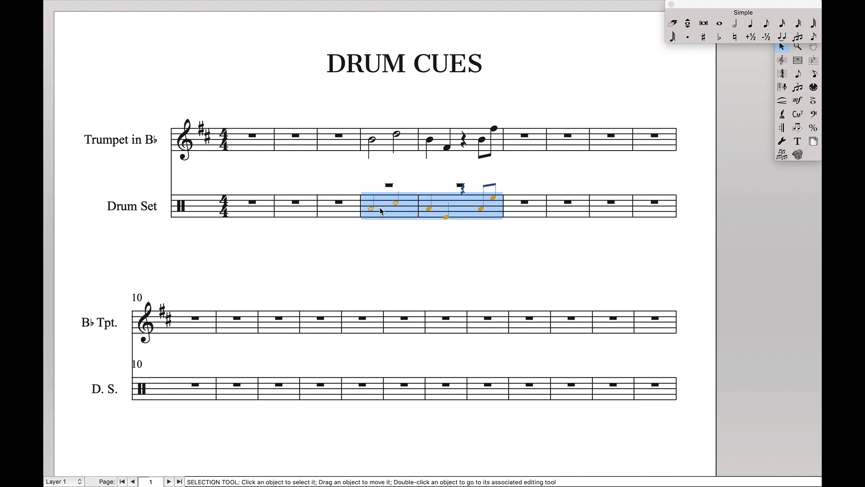
Run Single Pitch to move all drum cue notes to G5 above one-bar repeat slashes
{"action": "left_click", "coordinate": [349, 6]}
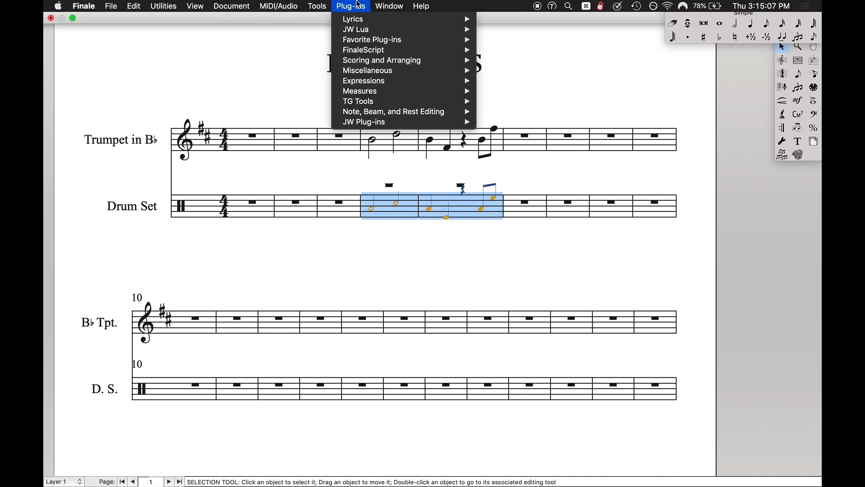
{"action": "mouse_move", "coordinate": [393, 111]}
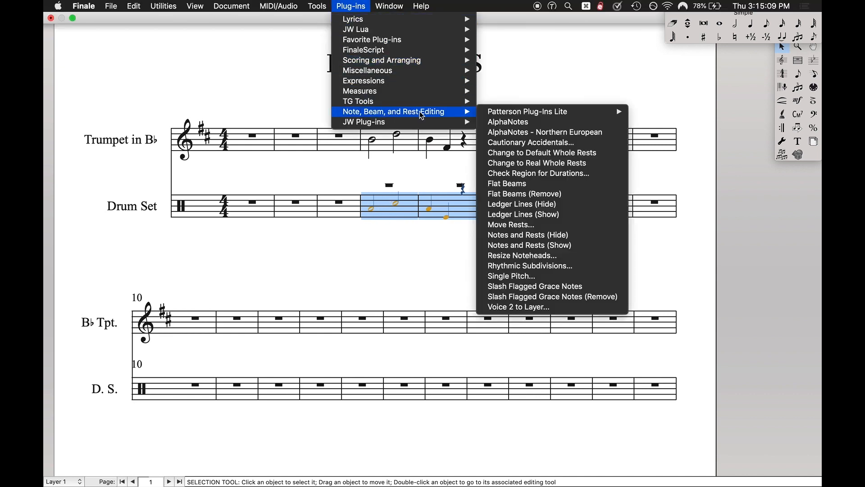
{"action": "mouse_move", "coordinate": [509, 276]}
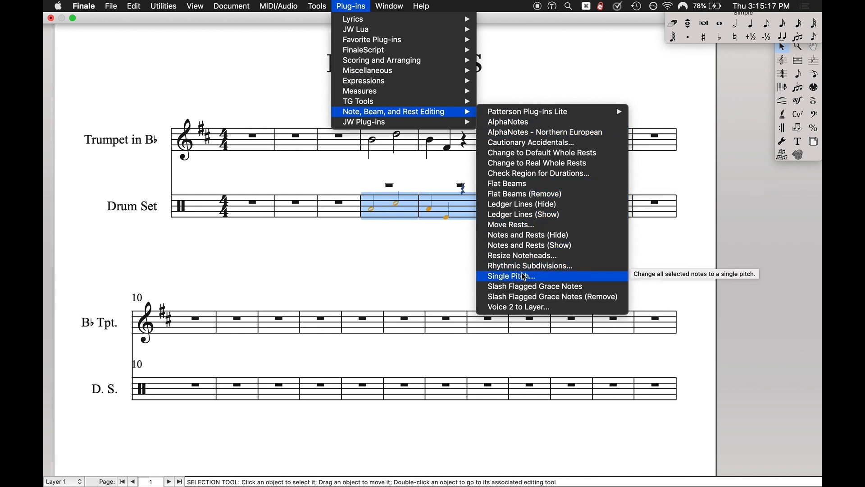
{"action": "left_click", "coordinate": [509, 276]}
{"action": "type", "text": "G5"}
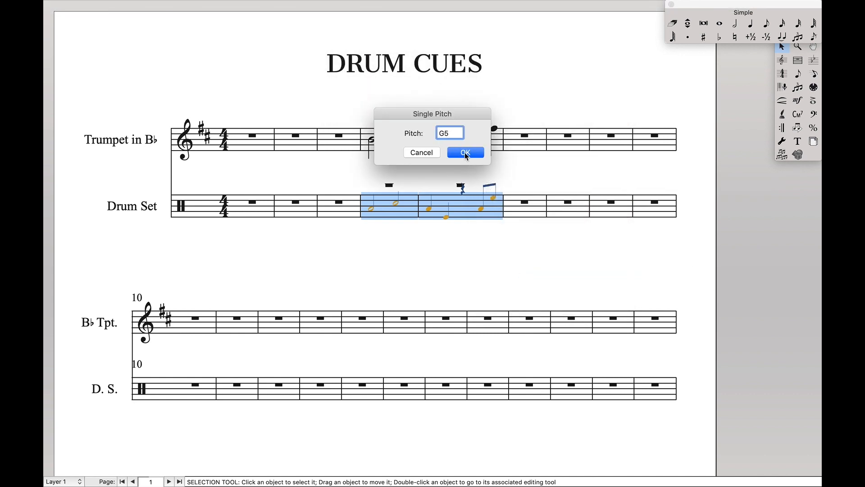
{"action": "left_click", "coordinate": [464, 153]}
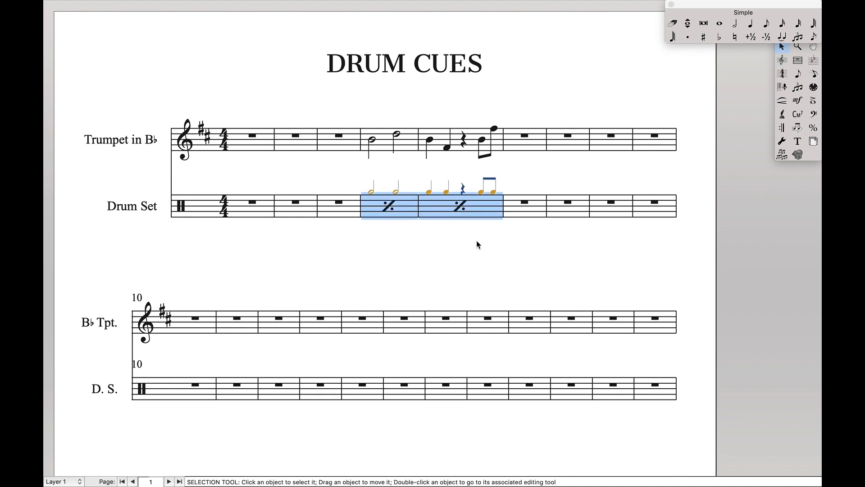
{"action": "left_click", "coordinate": [797, 99]}
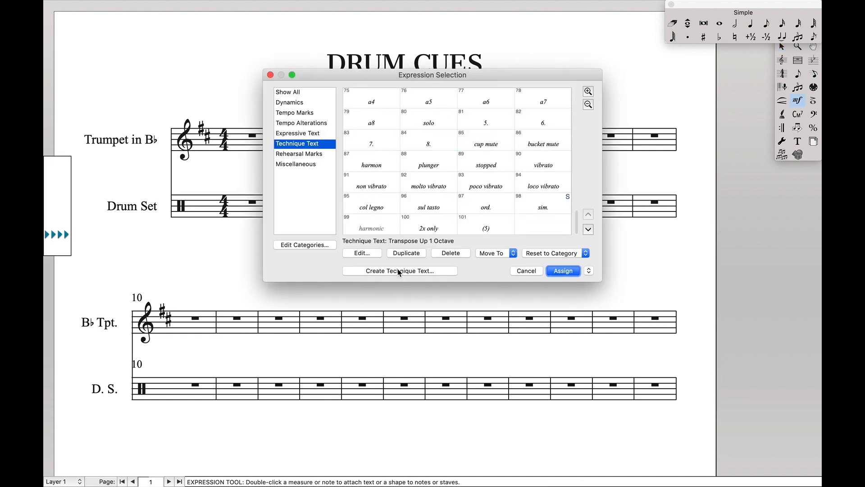
Create the technique text 'tpt.' above the drum cue notes in measure 4
{"action": "left_click", "coordinate": [400, 271]}
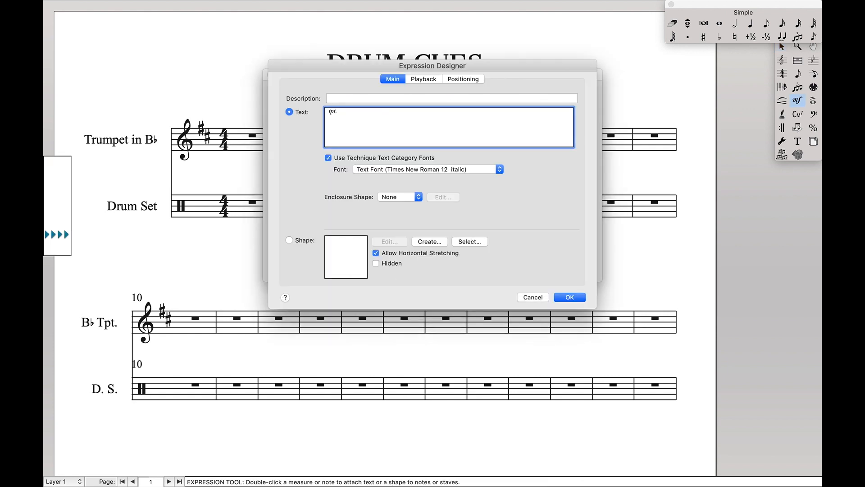
{"action": "left_click", "coordinate": [569, 296]}
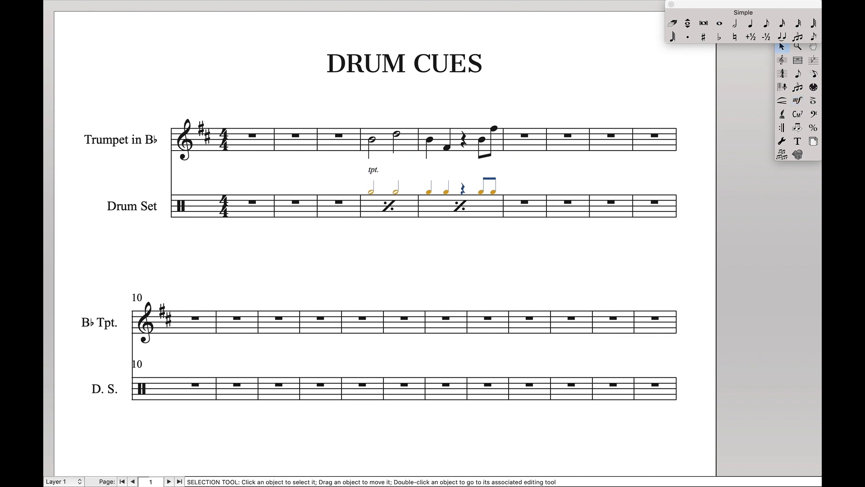